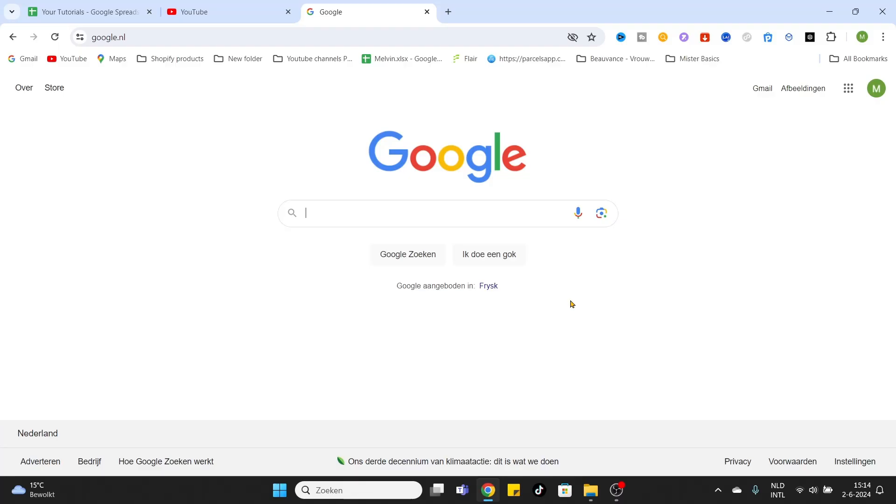
Search Google for 'the planet crafter' using the corrected spelling
text(the planet craftwr)
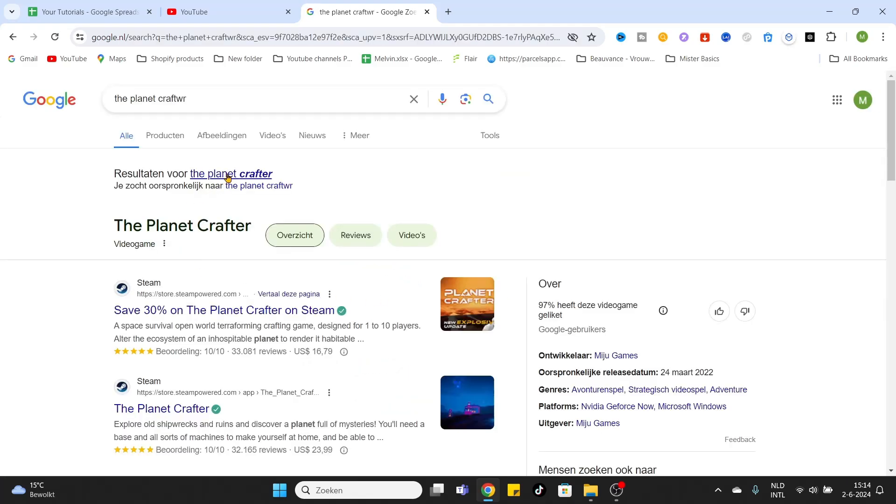
click(232, 173)
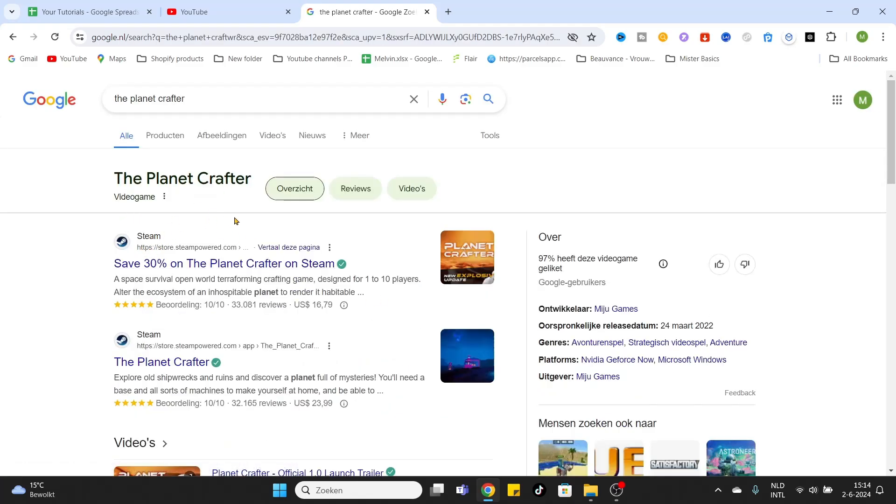
mouse_move(177, 225)
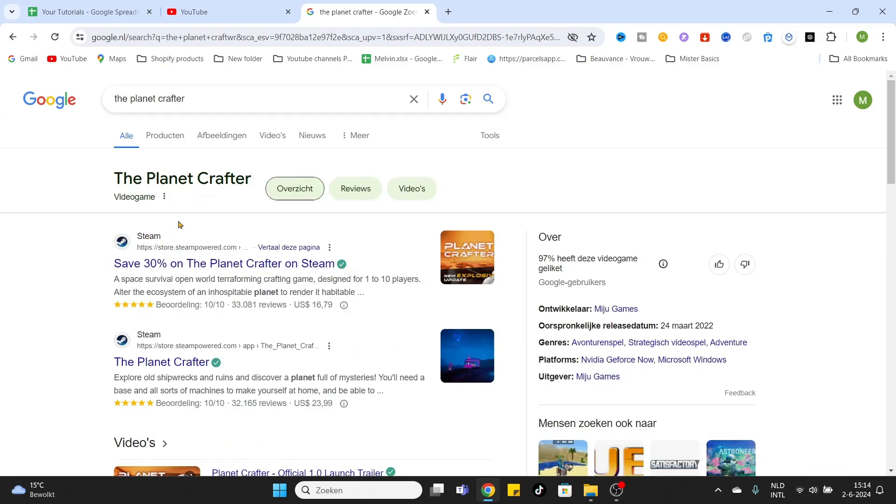
mouse_move(189, 263)
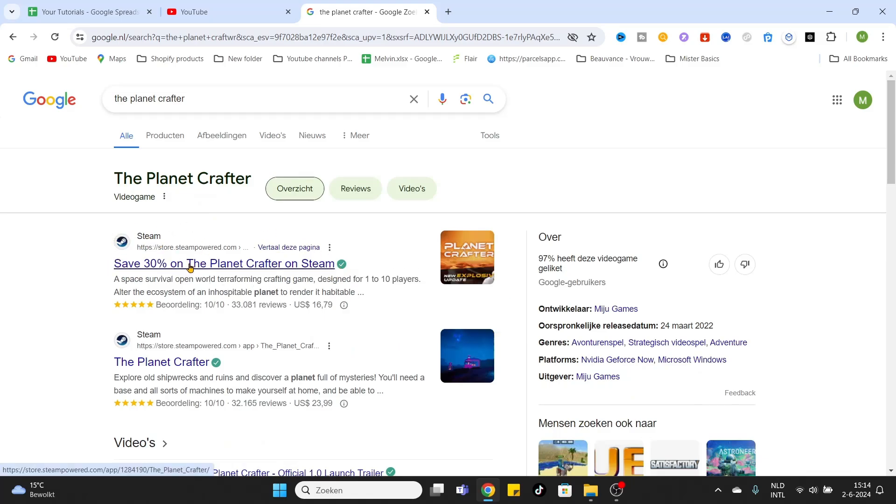
Open The Planet Crafter's Steam page and view the trailer, desert and jungle screenshots
click(224, 263)
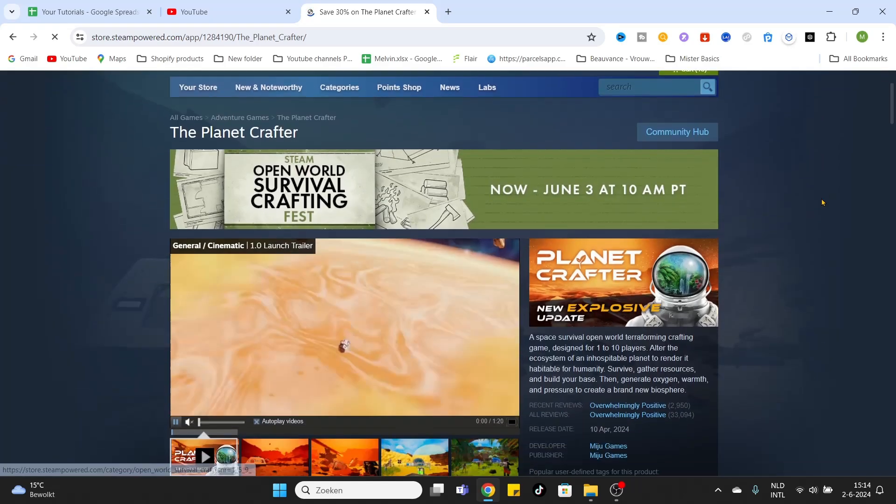
scroll(down, 3)
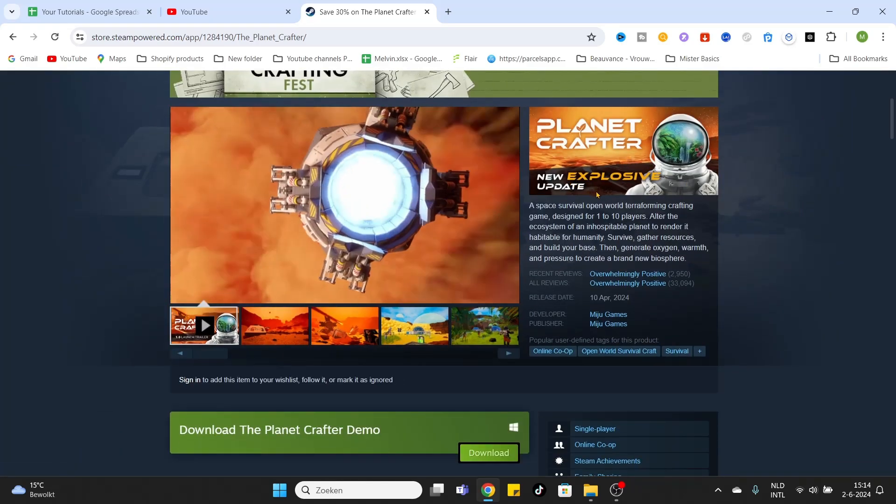
click(203, 325)
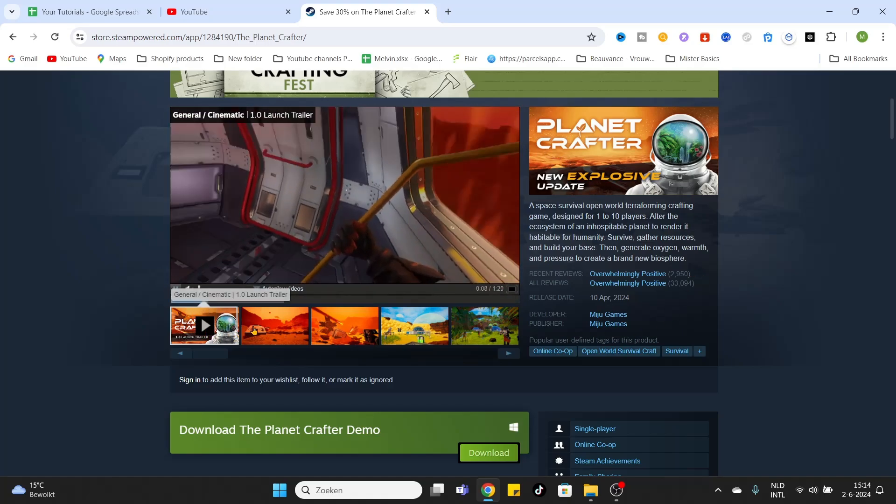
click(274, 326)
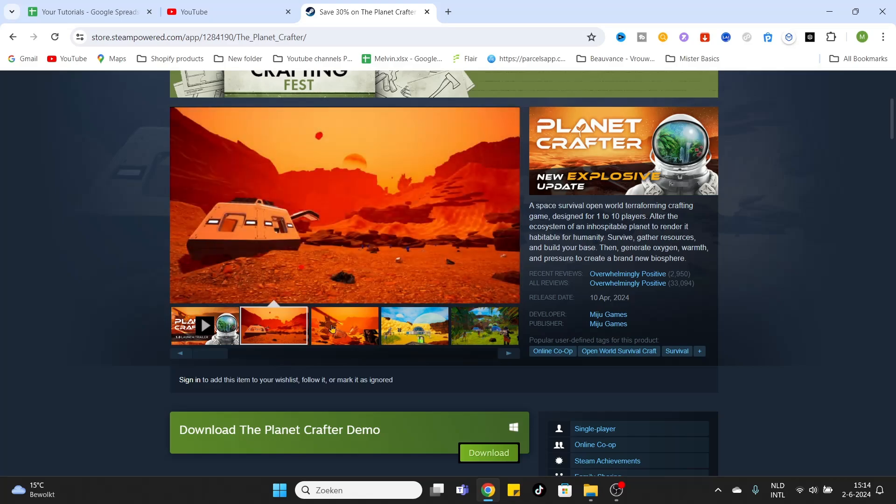
click(484, 325)
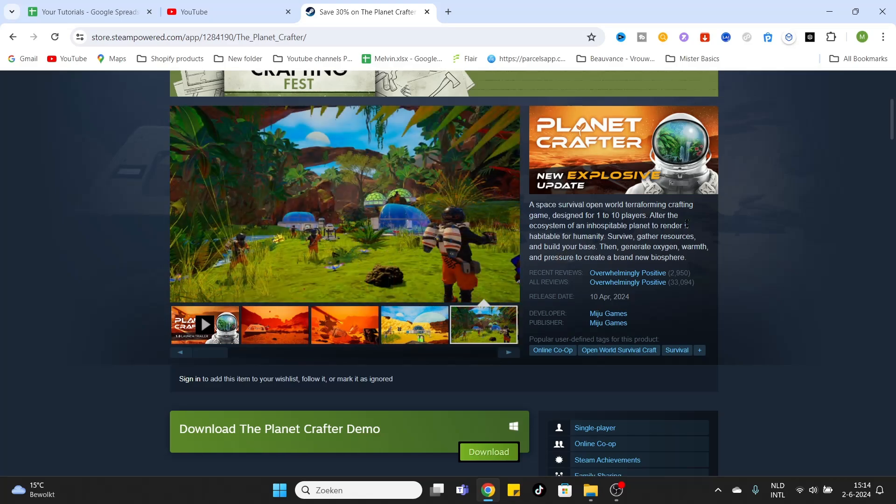
Scroll past the demo download box to the 30% discounted purchase offer
scroll(down, 3)
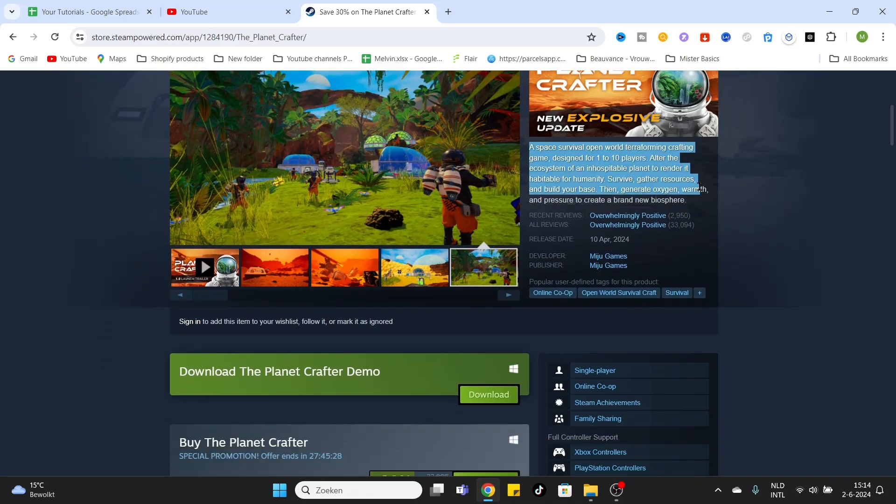
scroll(down, 3)
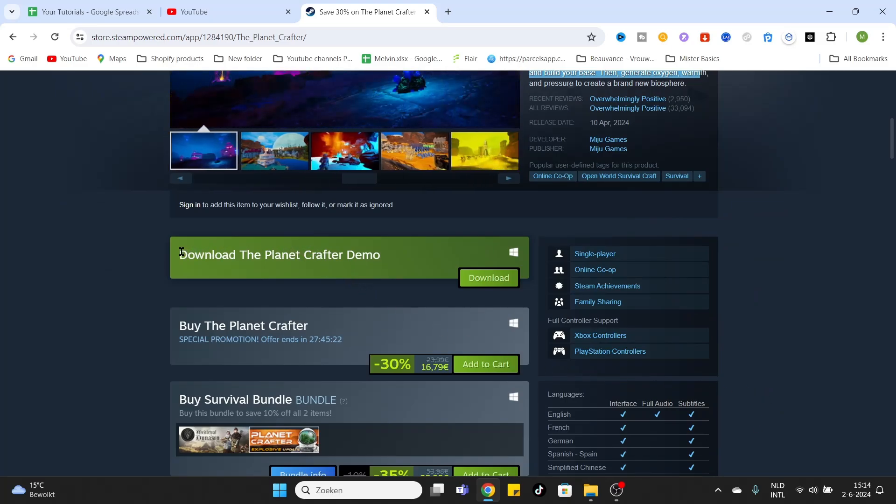
drag(179, 255, 274, 254)
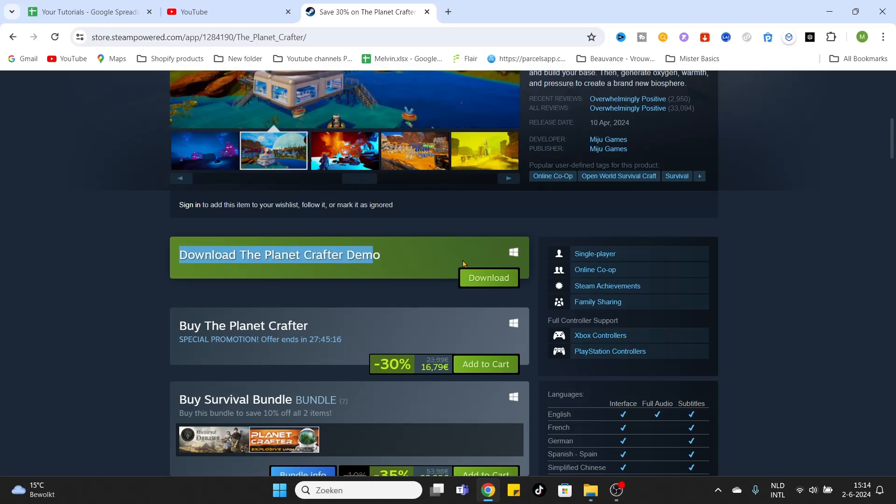
mouse_move(397, 249)
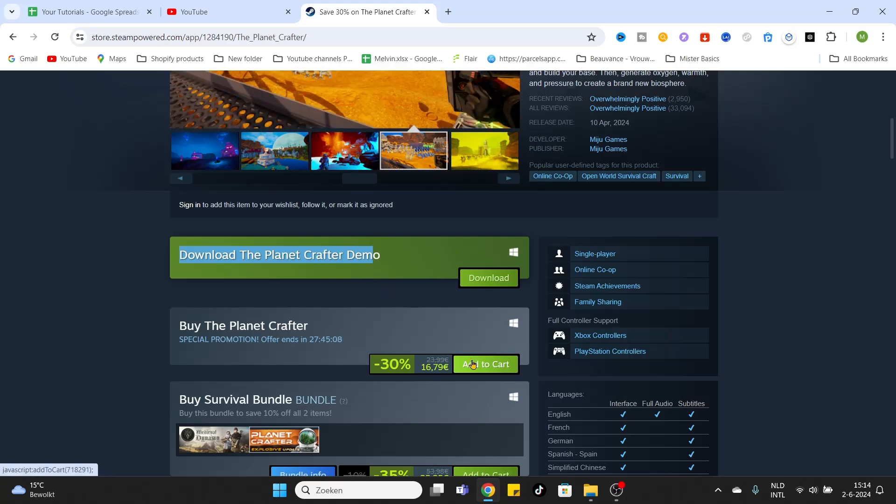
Add The Planet Crafter to the cart at the discounted 16,79€ price
click(485, 364)
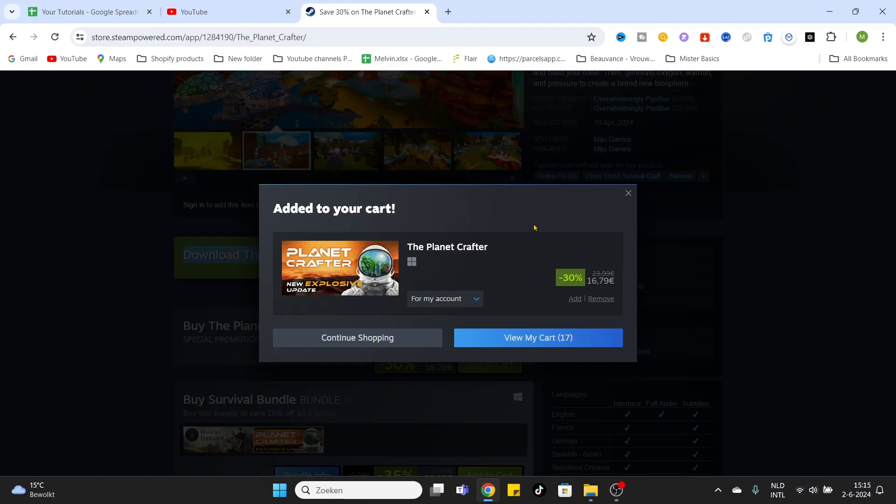
click(345, 150)
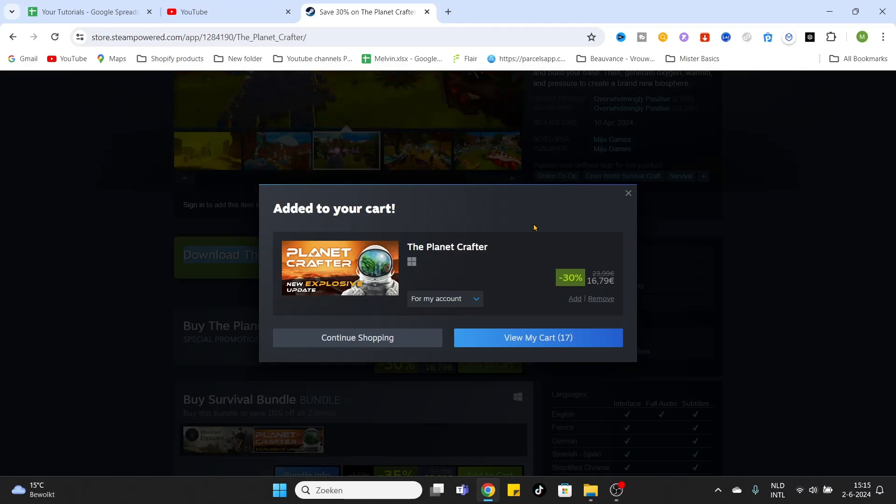